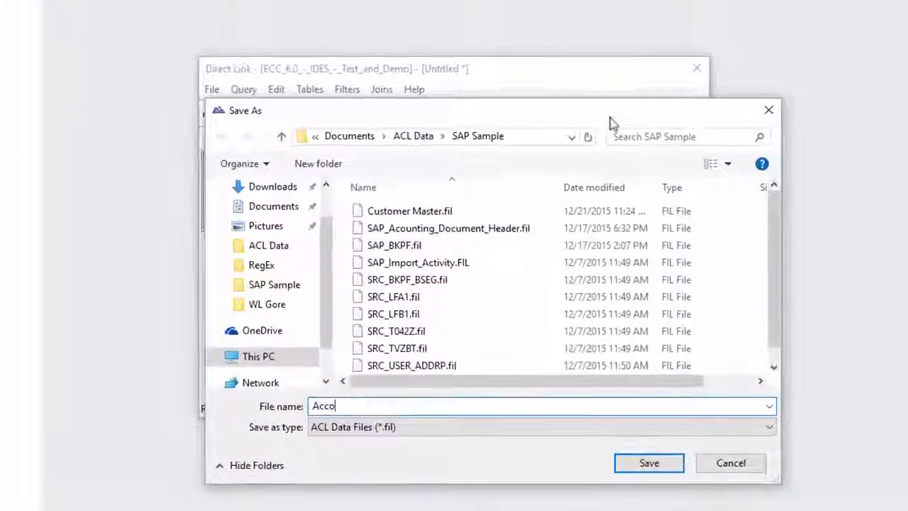
- Save the extract in the SAP Sample folder with table name Account_Header
{"action": "left_click", "coordinate": [649, 462]}
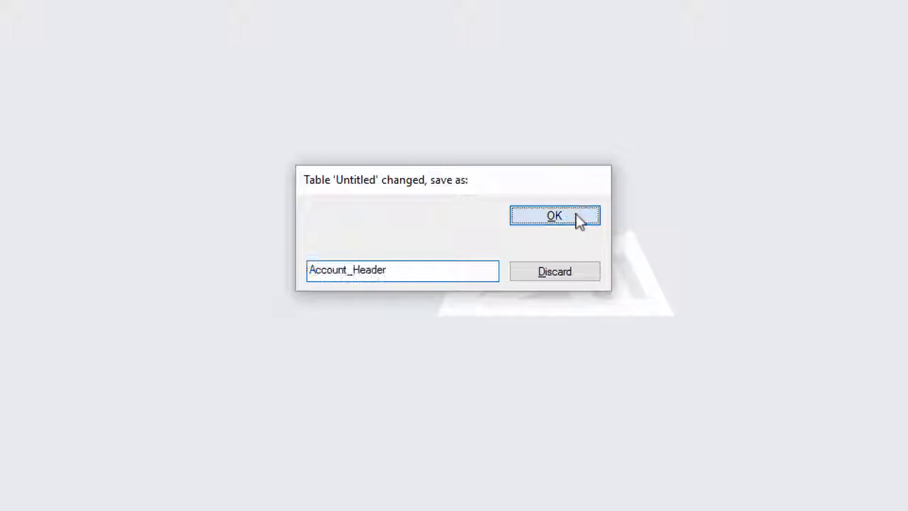
{"action": "left_click", "coordinate": [553, 215]}
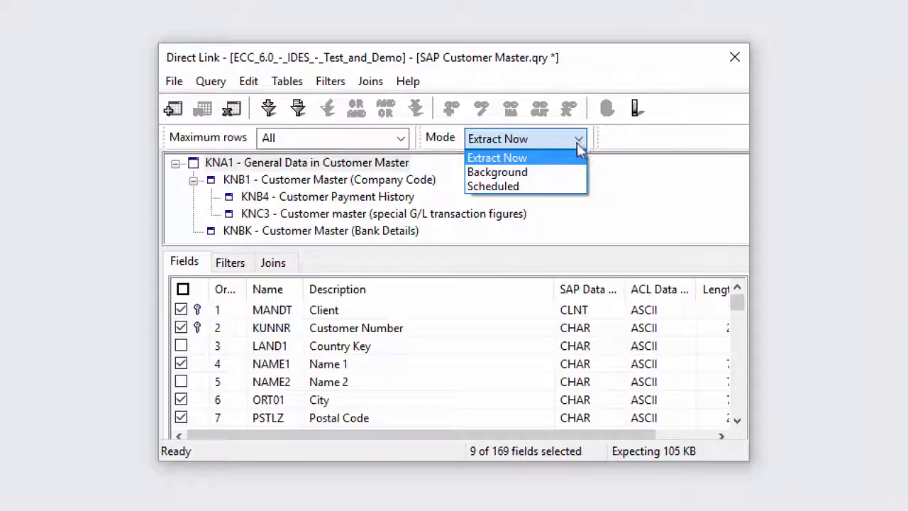
- Set the extraction Mode, then select SAP Customer Master.qry from the SAP Sample folder to open
{"action": "left_click", "coordinate": [497, 172]}
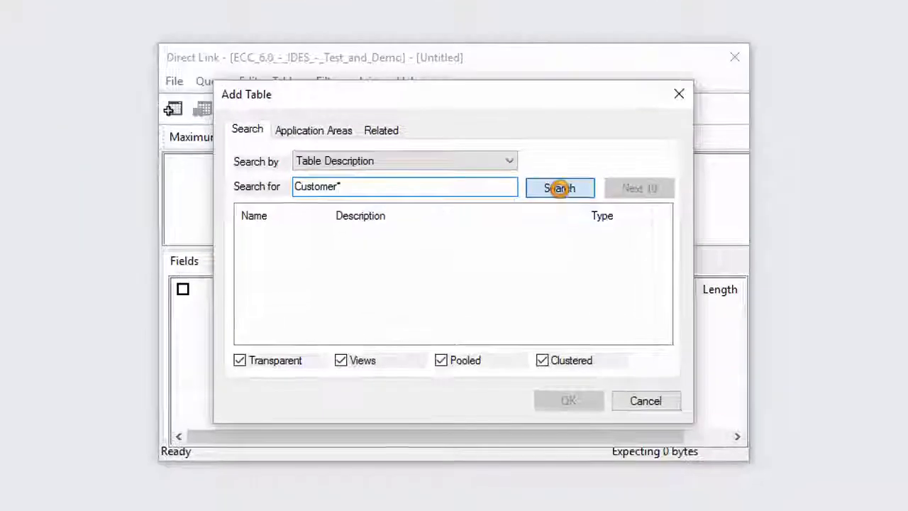
{"action": "left_click", "coordinate": [173, 72]}
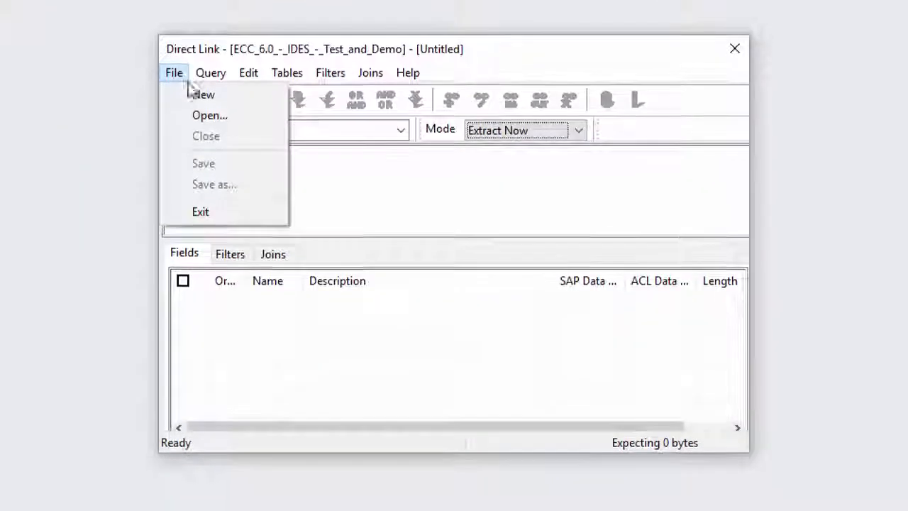
{"action": "left_click", "coordinate": [210, 115]}
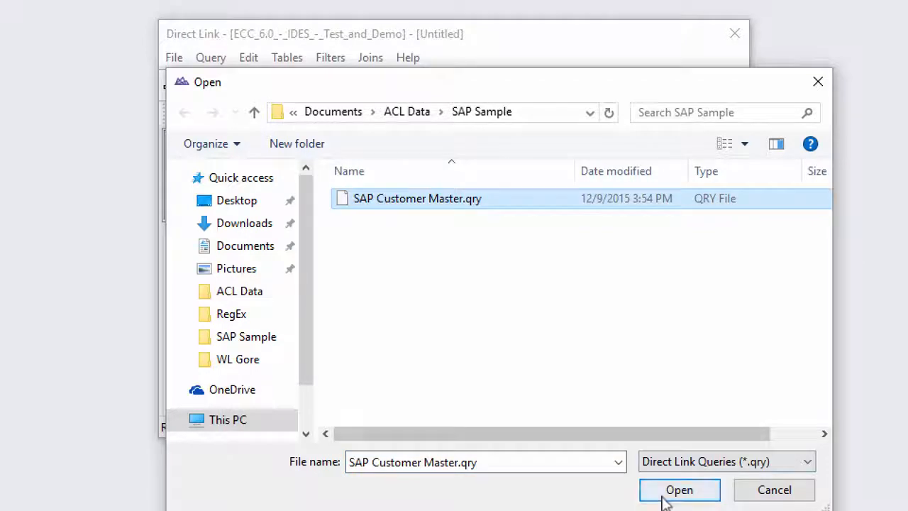
- Show the Log tab, expand the latest session, and bring up actions for the IMPORT command
{"action": "left_click", "coordinate": [678, 490]}
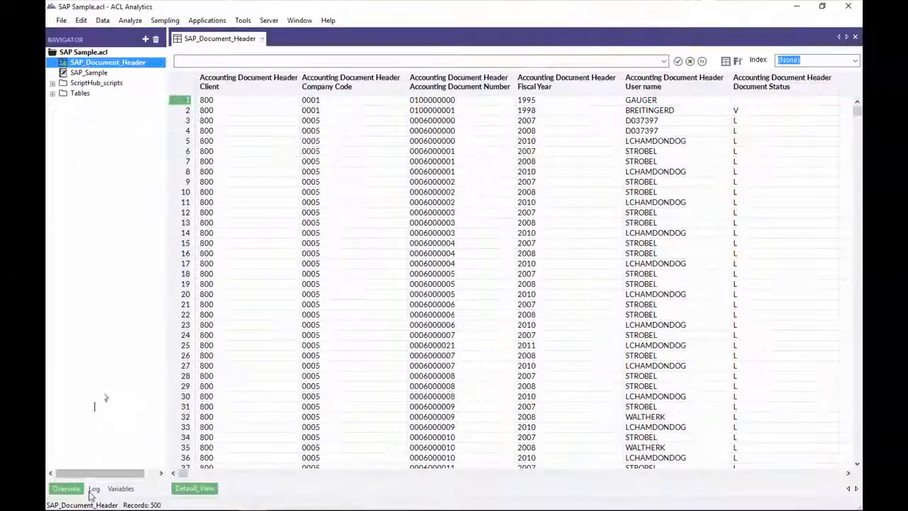
{"action": "left_click", "coordinate": [94, 487]}
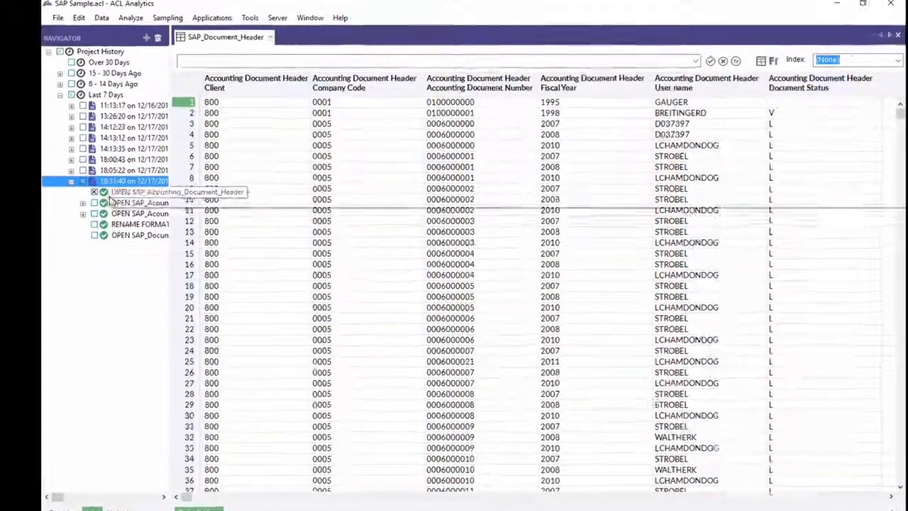
{"action": "right_click", "coordinate": [151, 265]}
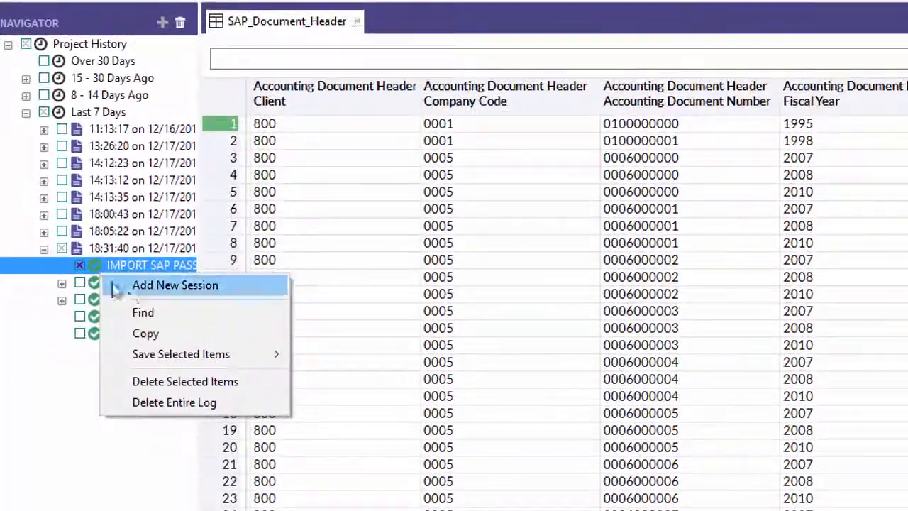
{"action": "mouse_move", "coordinate": [181, 354]}
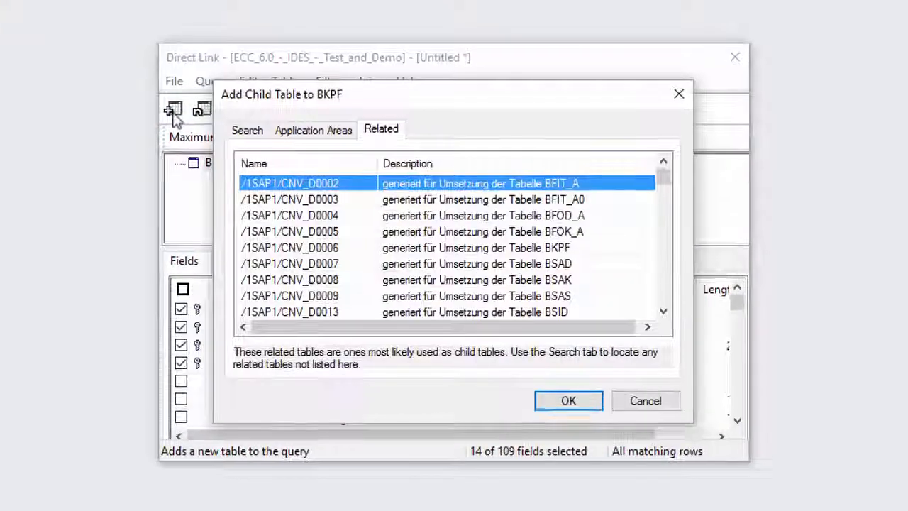
- Add BSEG under BKPF, accepting the suggested BUKRS, BELNR and GJAHR joins
{"action": "scroll", "scroll_direction": "down", "scroll_amount": 3}
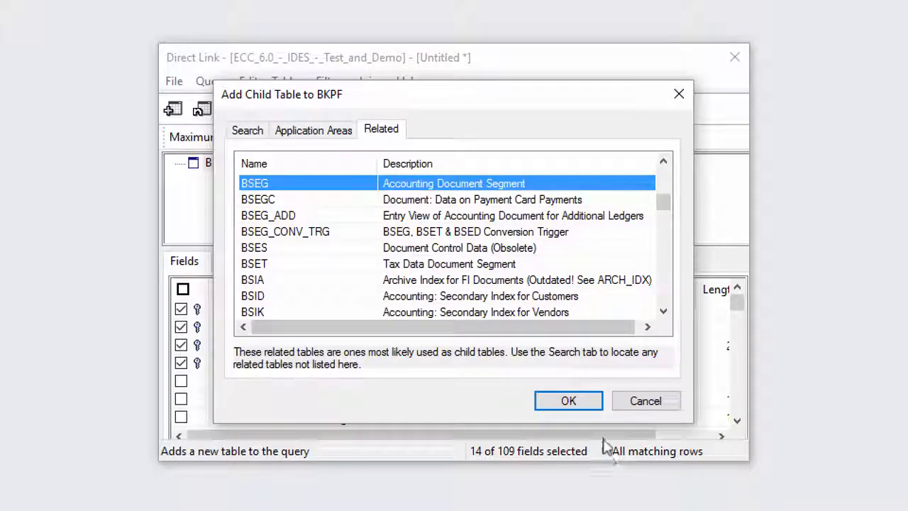
{"action": "left_click", "coordinate": [568, 400]}
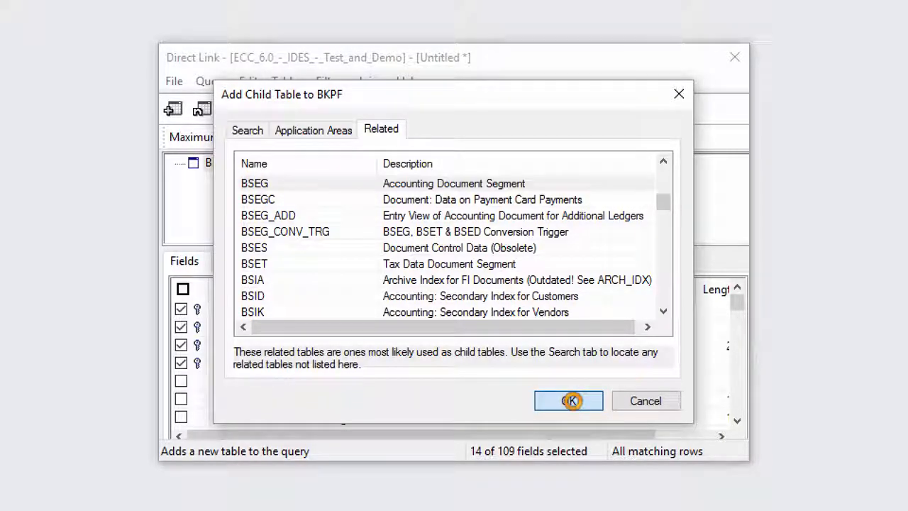
{"action": "left_click", "coordinate": [568, 400]}
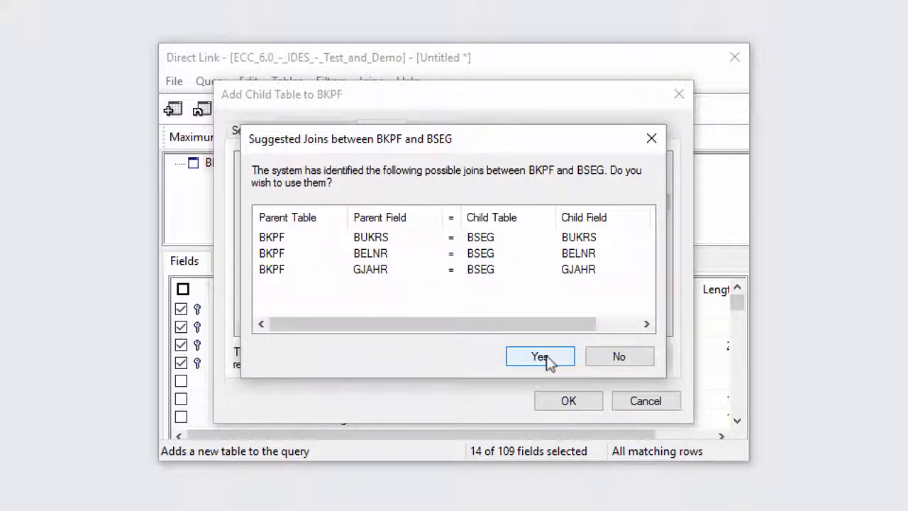
{"action": "left_click", "coordinate": [539, 356]}
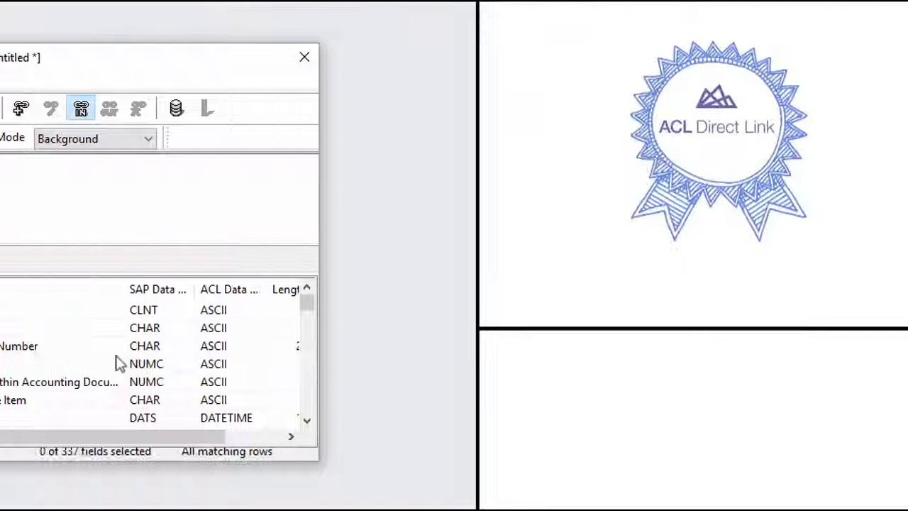